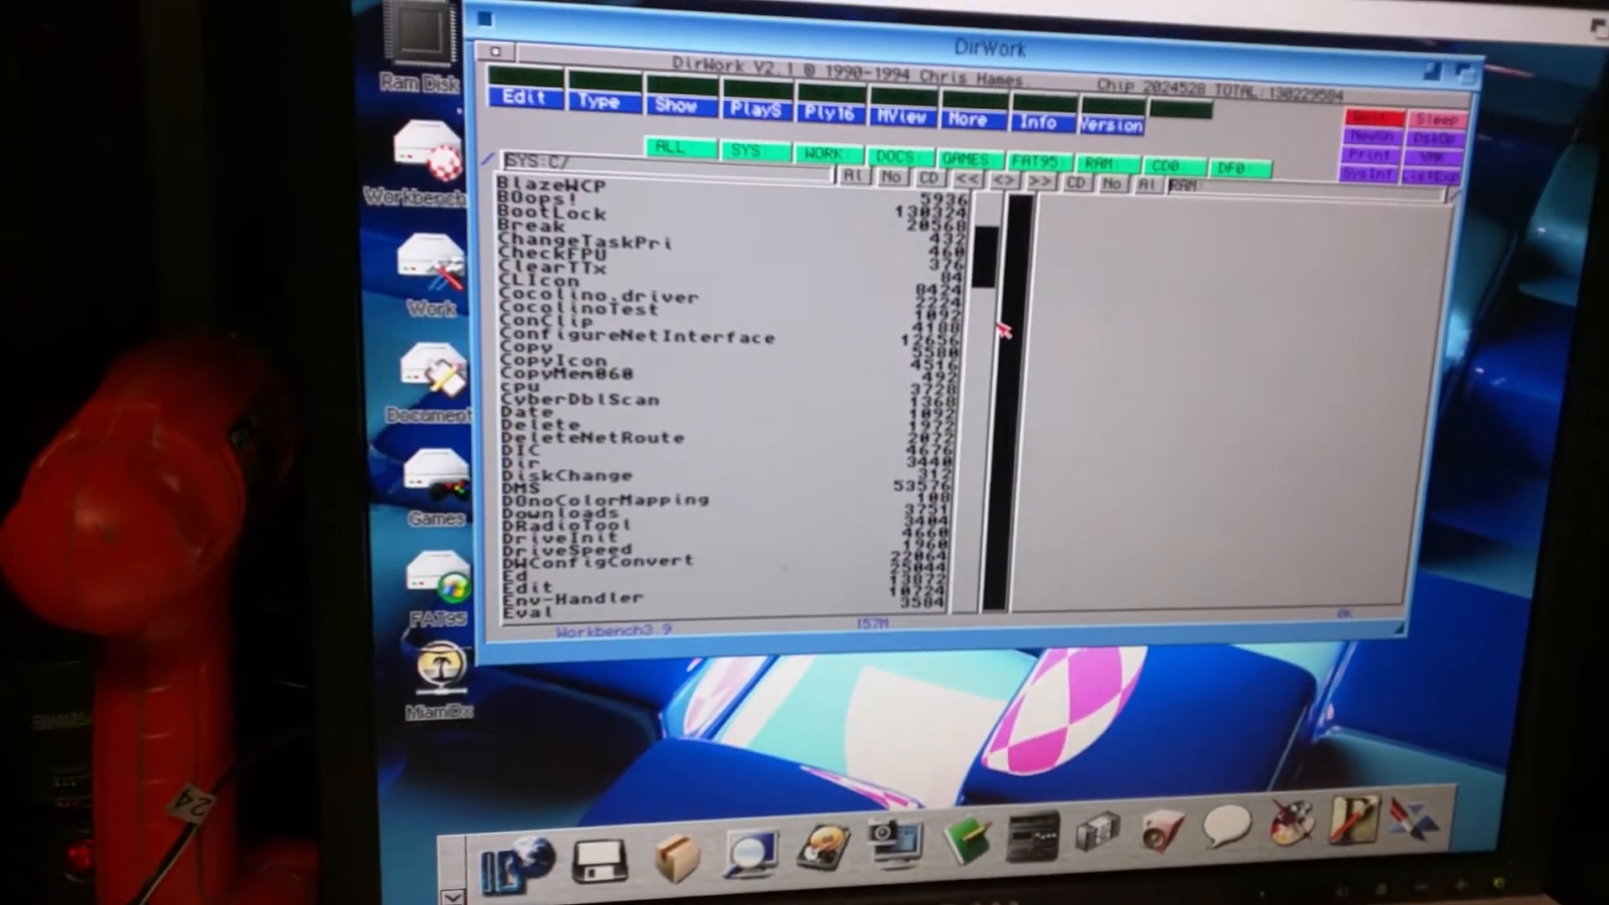
Scroll the SYS: drive listing down to reach the WBStartup drawer
scroll(down, 3)
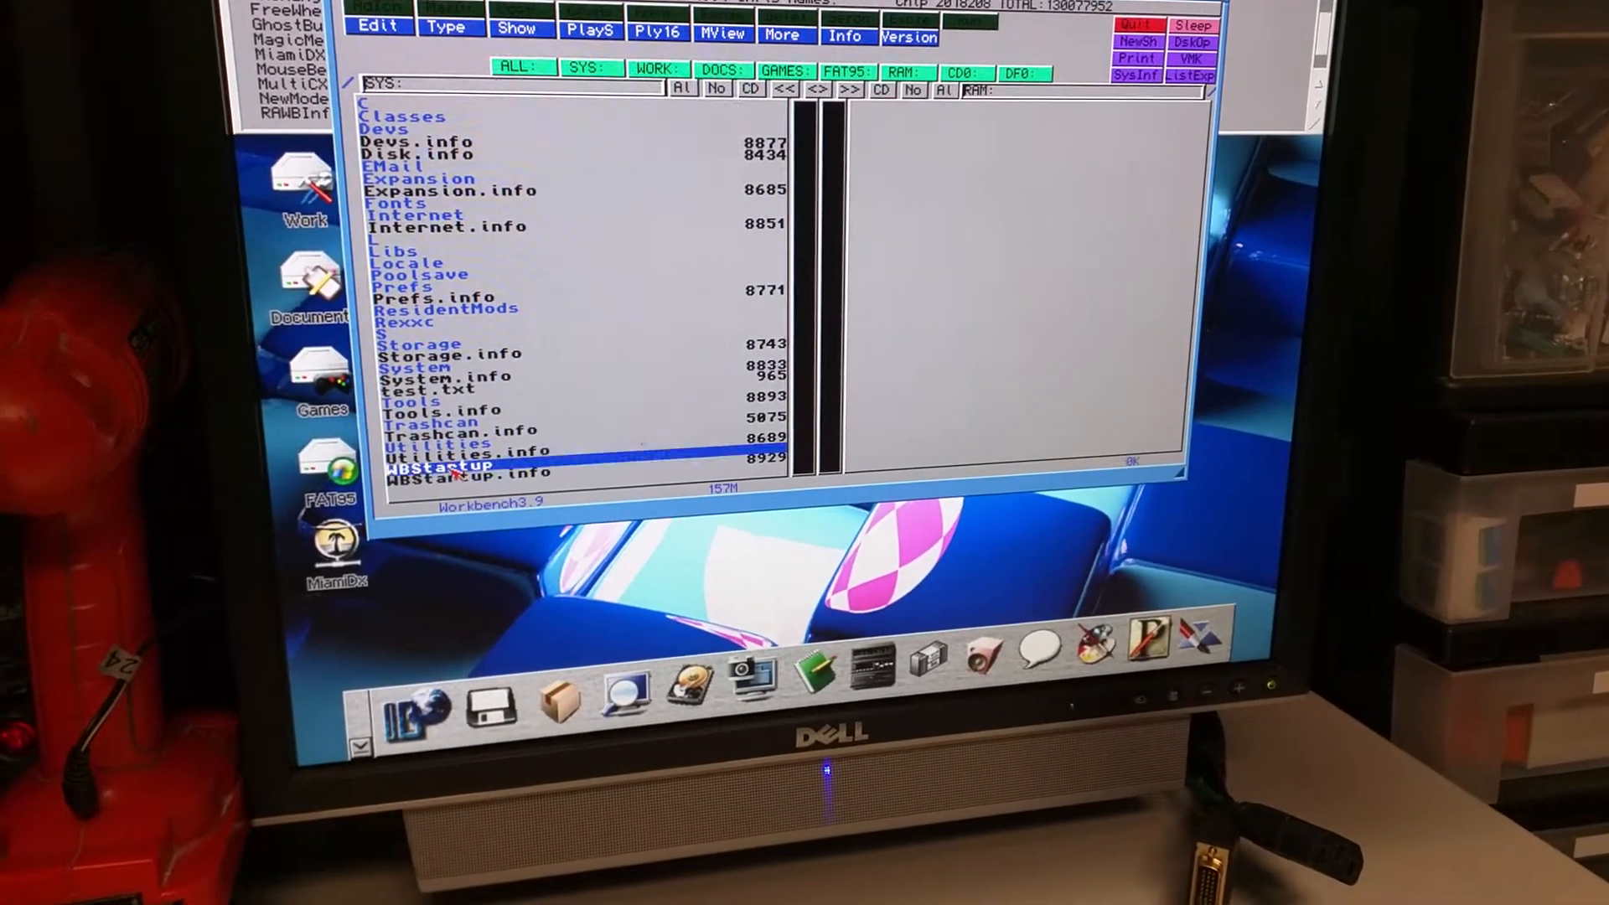
View FreeWheel's version (2.2.1) in WBStartup, then enter the SYS:S drawer
double_click(433, 468)
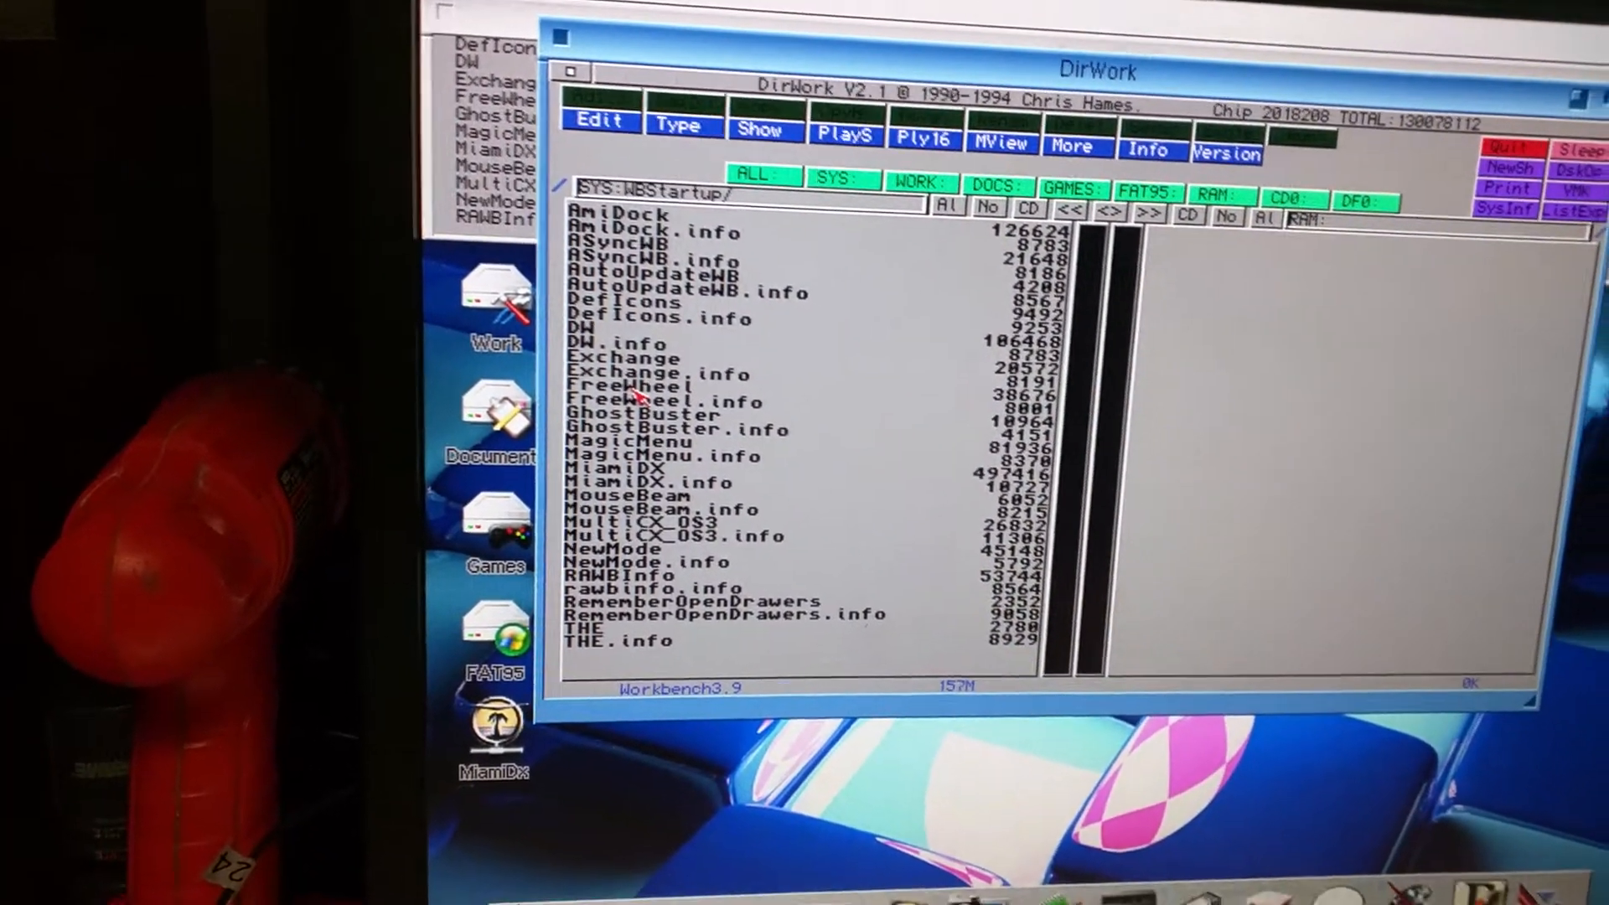
click(636, 384)
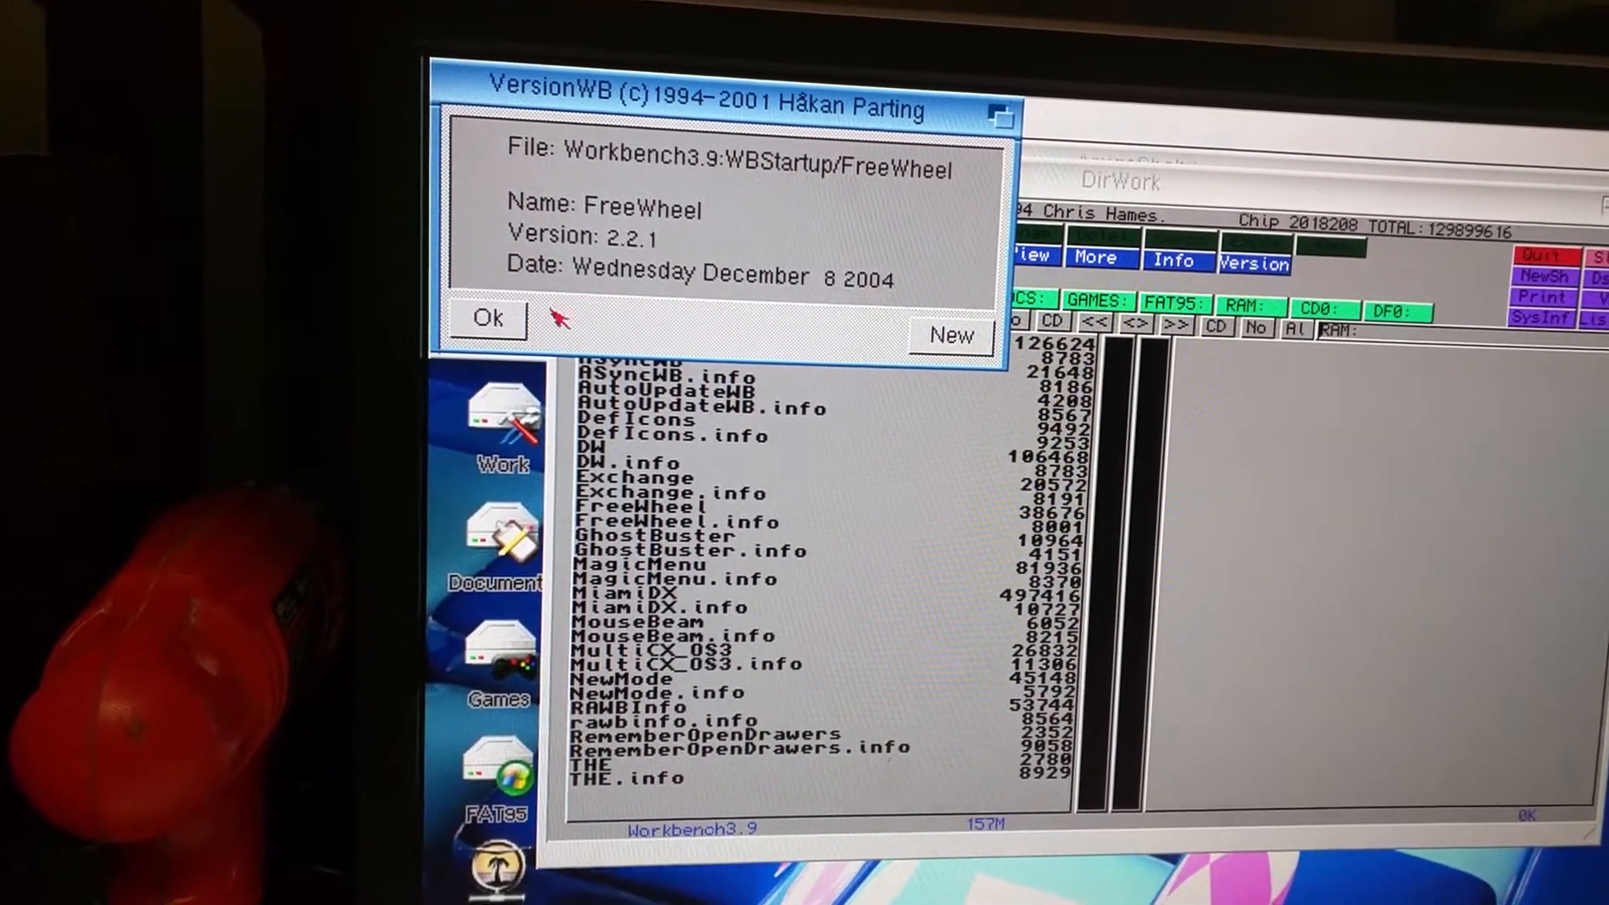
click(486, 319)
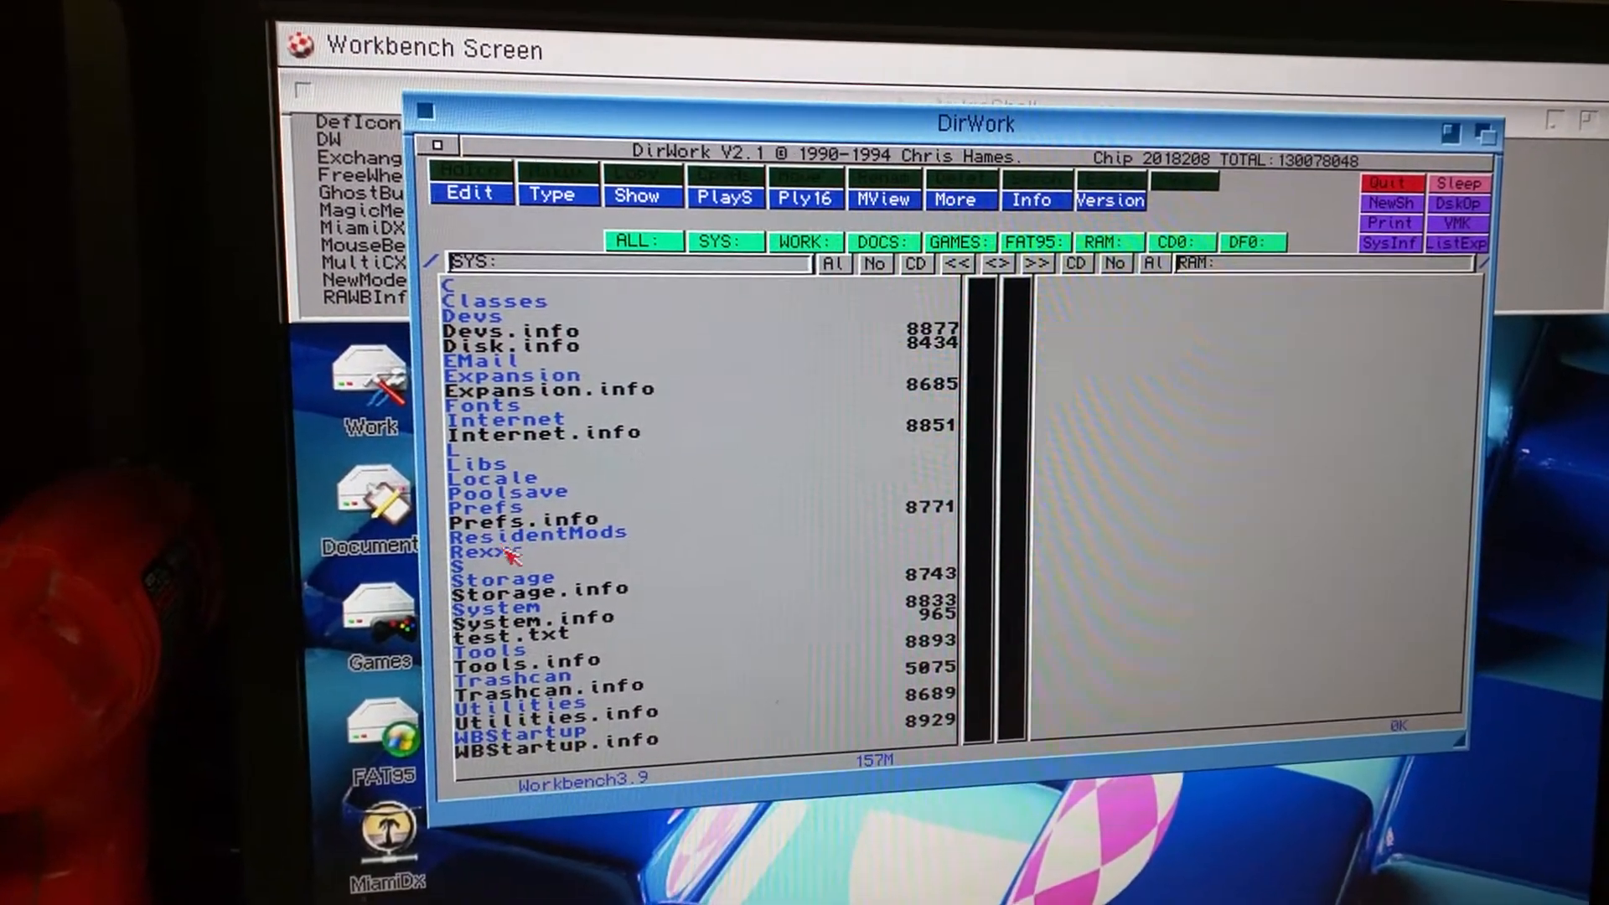
double_click(458, 568)
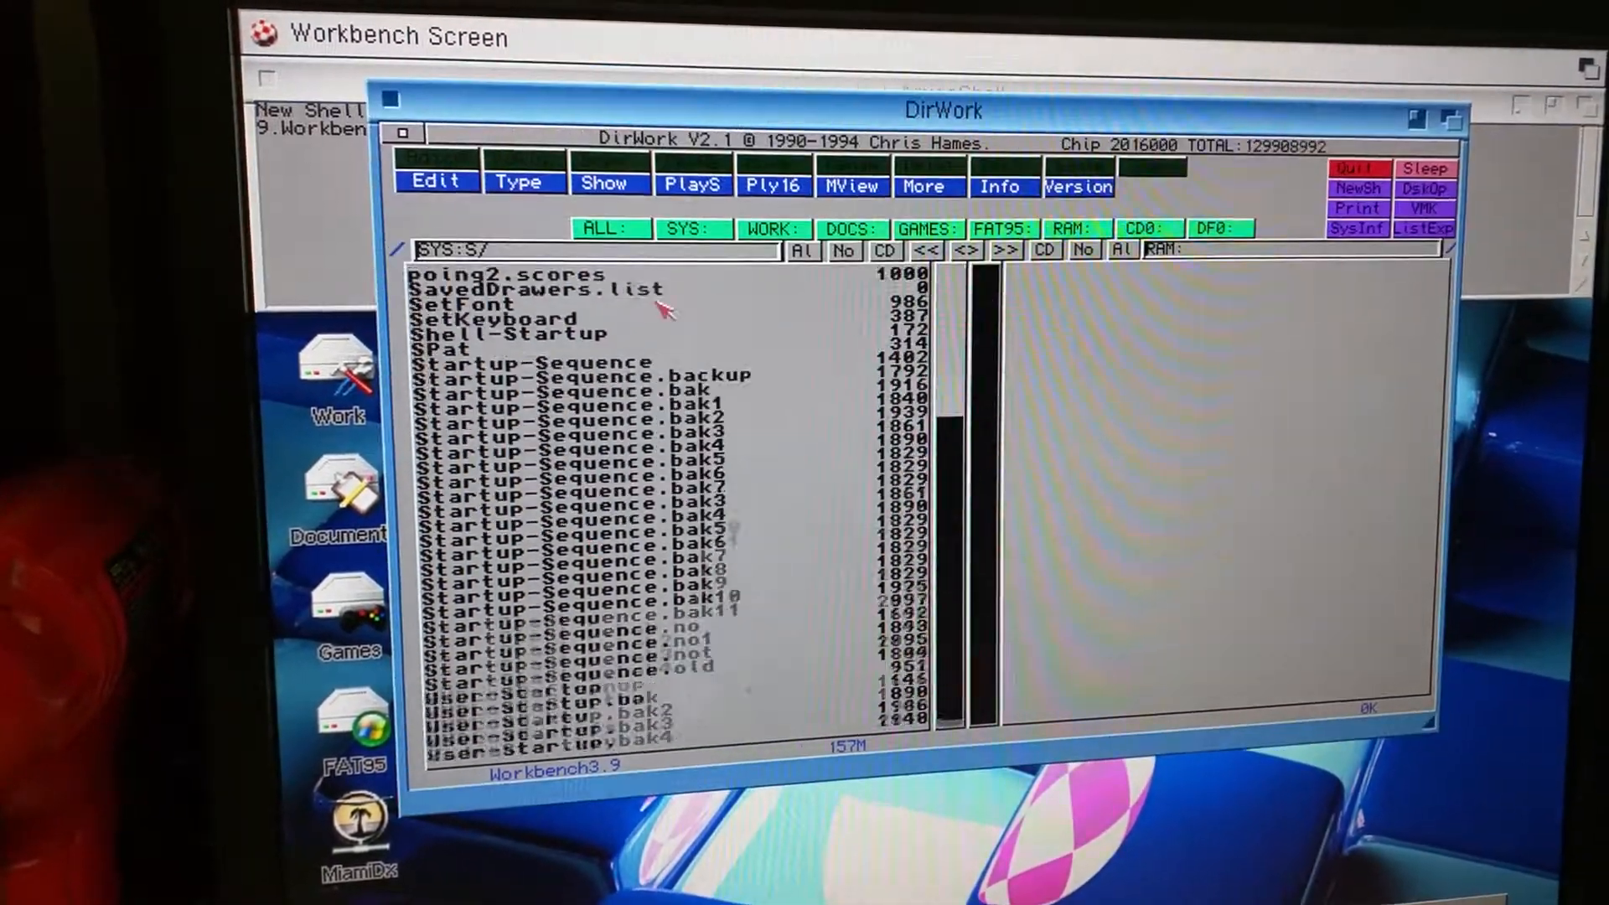